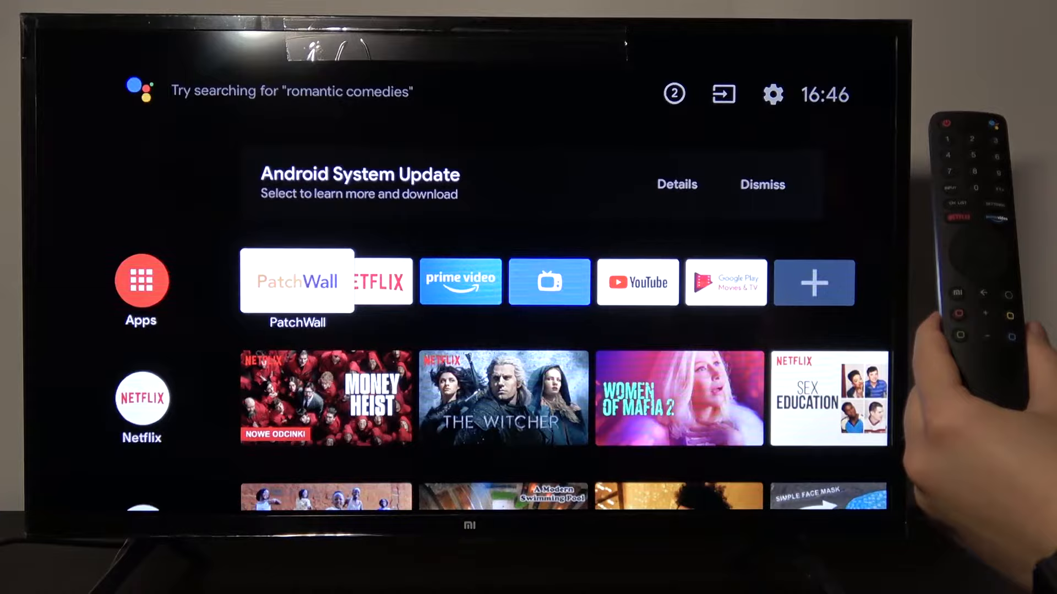
Step: Go from the home screen into Settings and reach the Parental controls page
click(773, 94)
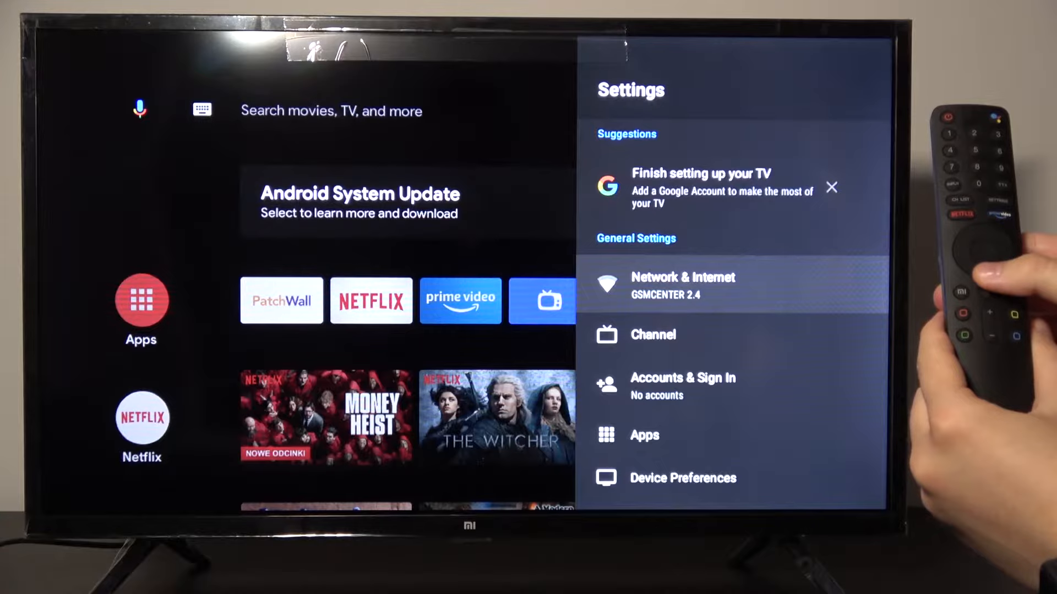
click(683, 477)
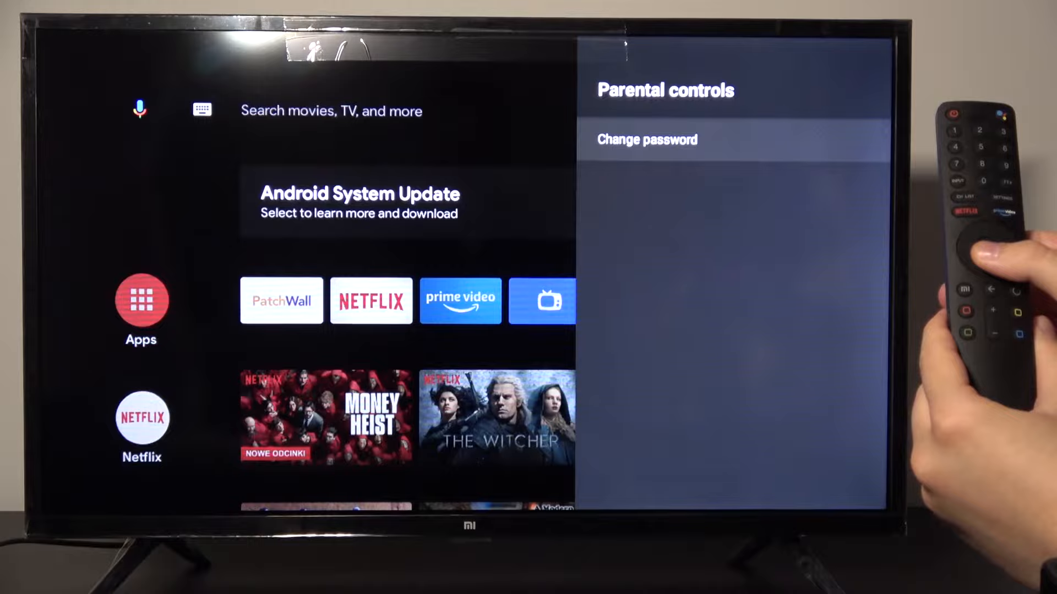
Step: Choose Change password and enter the first two digits of the new PIN
click(646, 140)
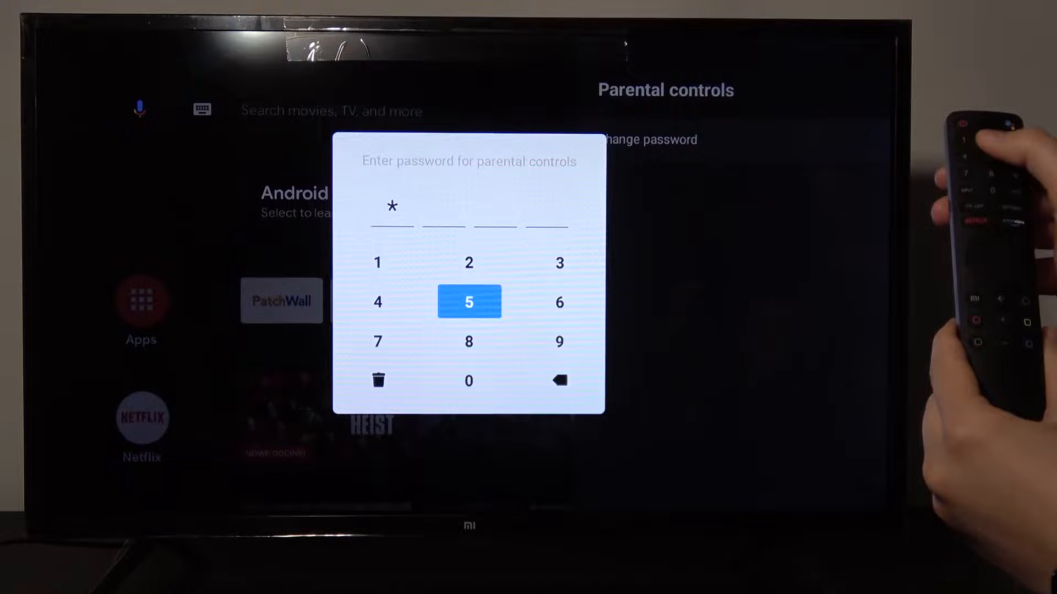
click(469, 302)
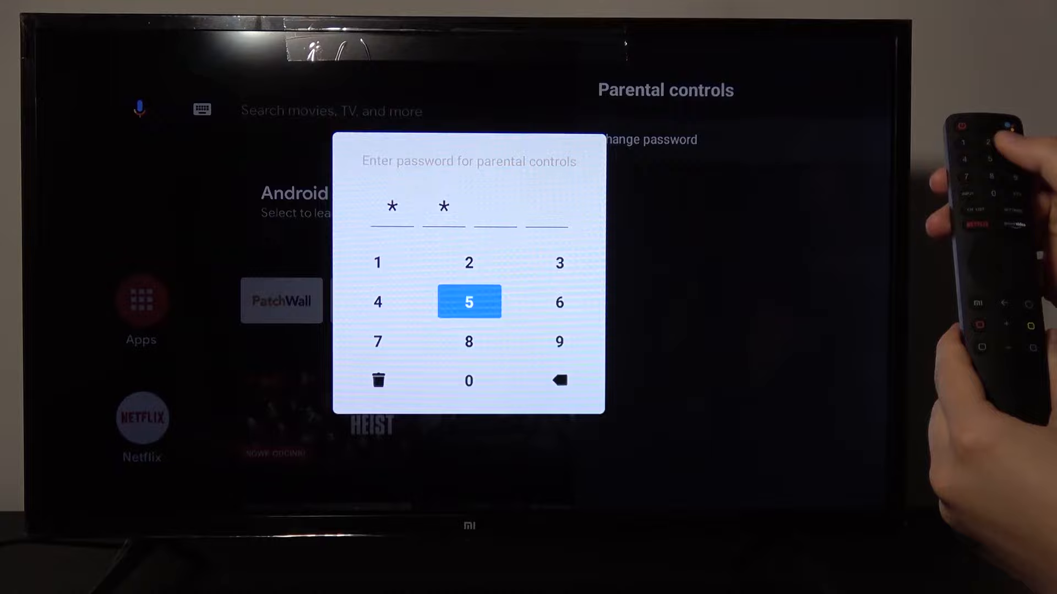